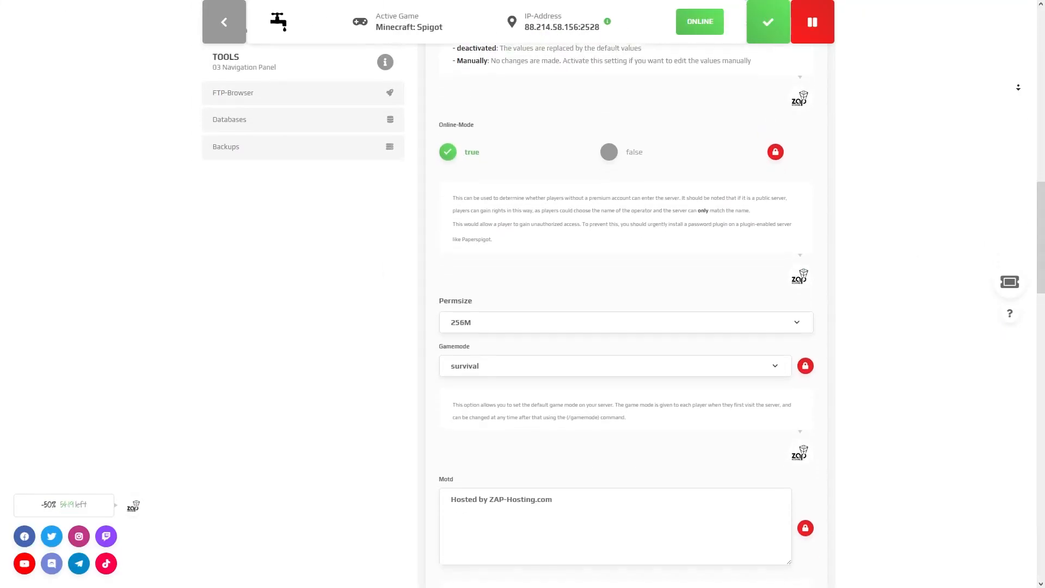
# - Enter the MOTD '\u00A7dEli`s \u00A7aZAP-HOSTING \u00A71server!' with colour codes, save, and shut down the server
pyautogui.scroll(-3)
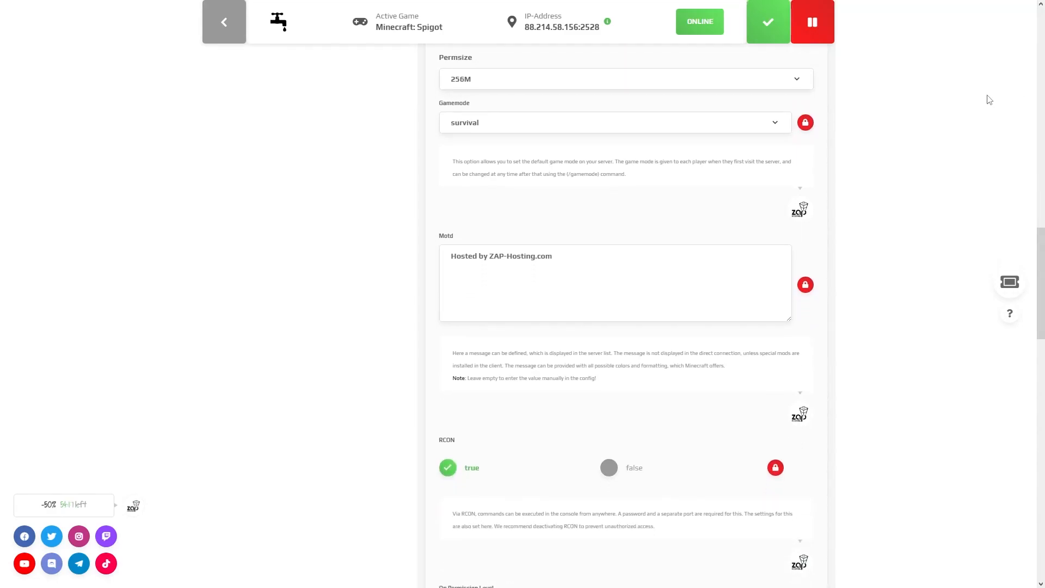
pyautogui.moveTo(423, 313)
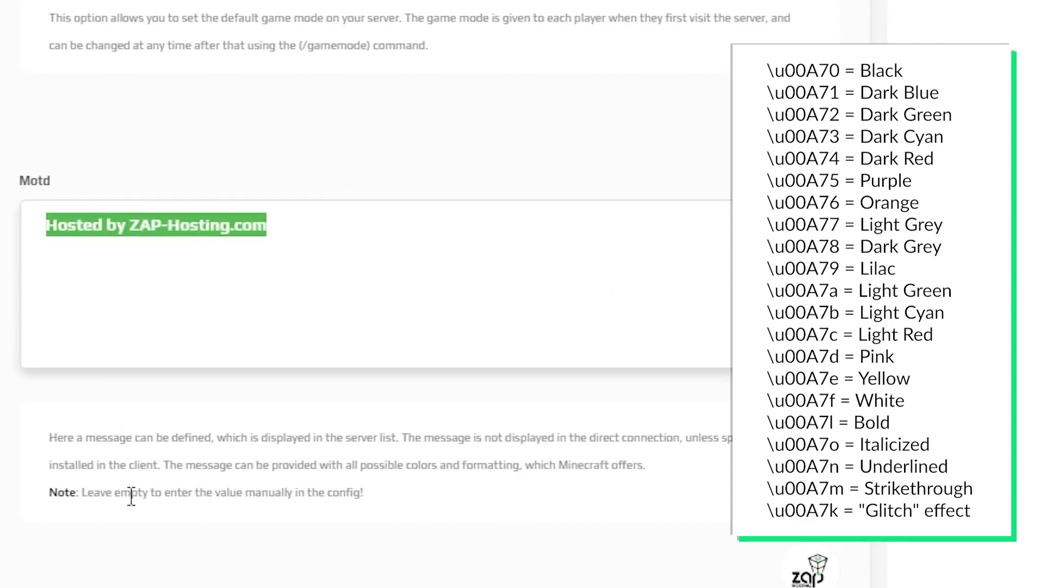
pyautogui.write('Eli`s')
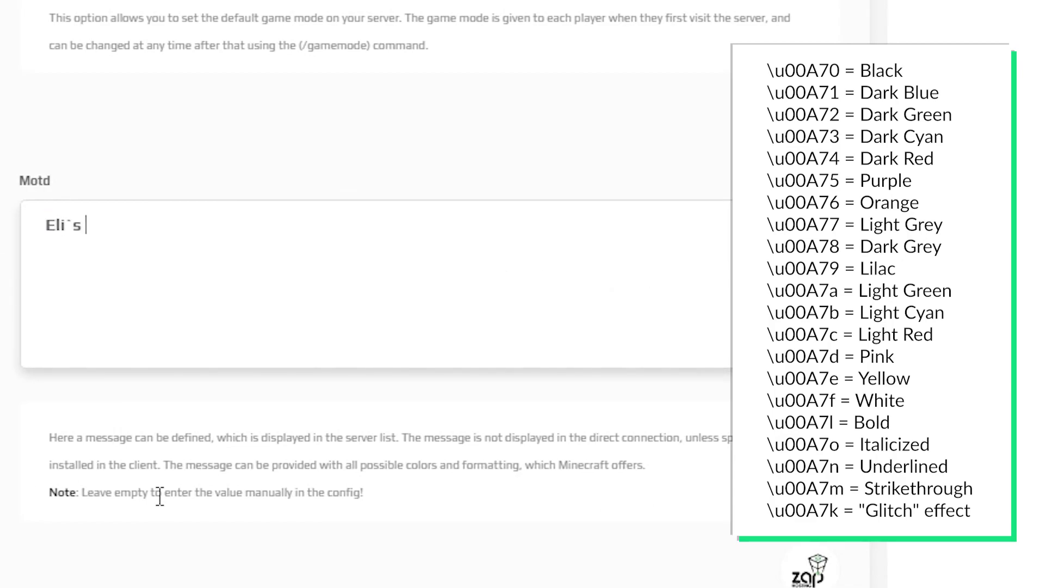
pyautogui.write('ZAP-HOS')
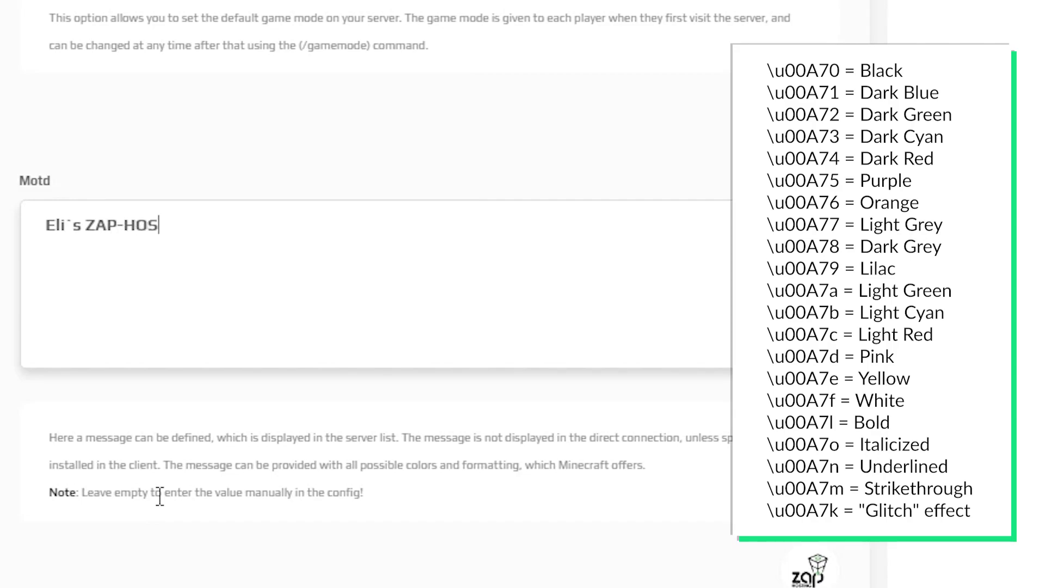
pyautogui.write('TING server!')
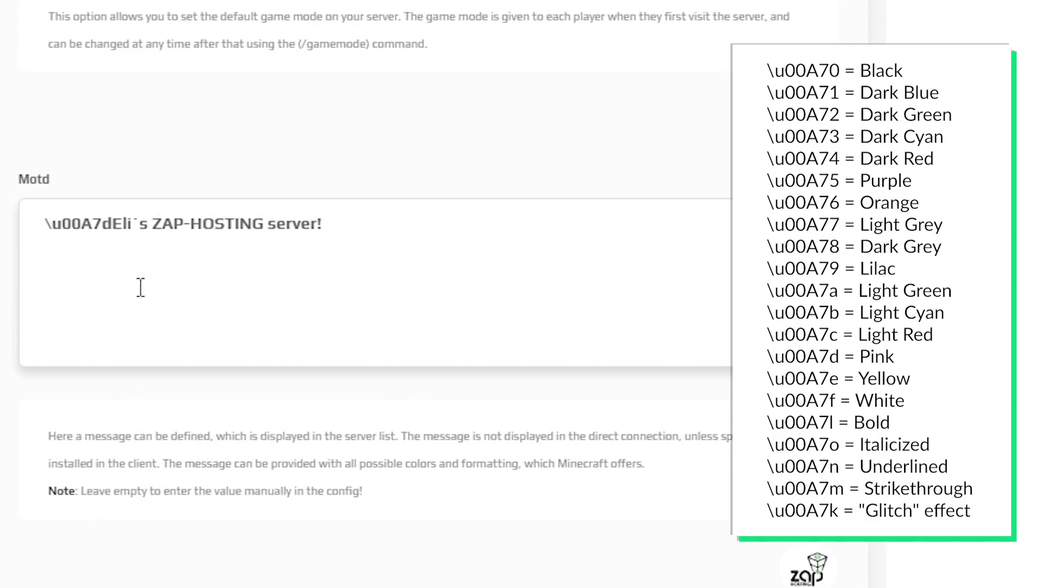
pyautogui.write('\\u00A7a')
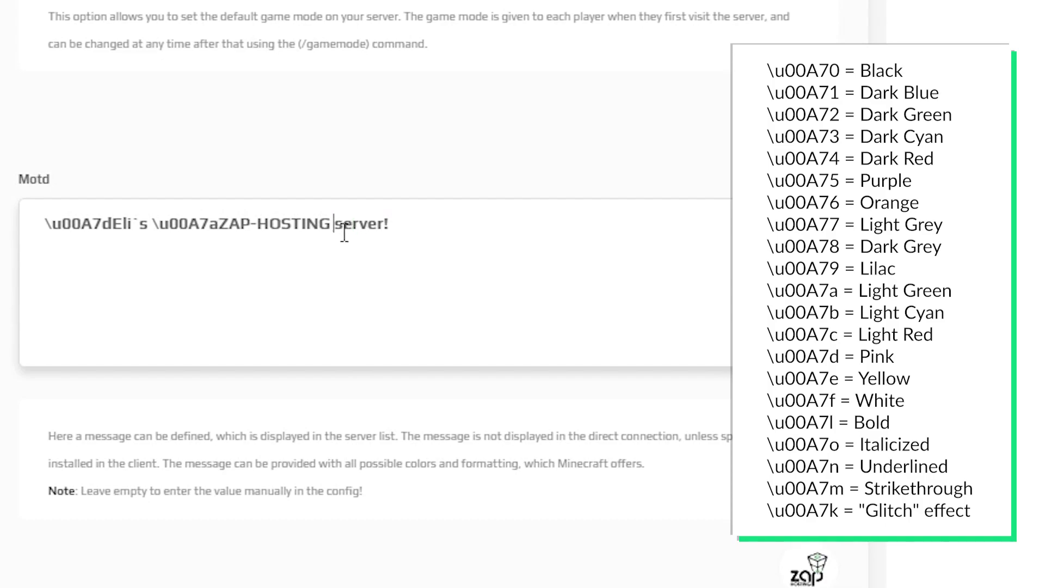
pyautogui.write('\\u00A71')
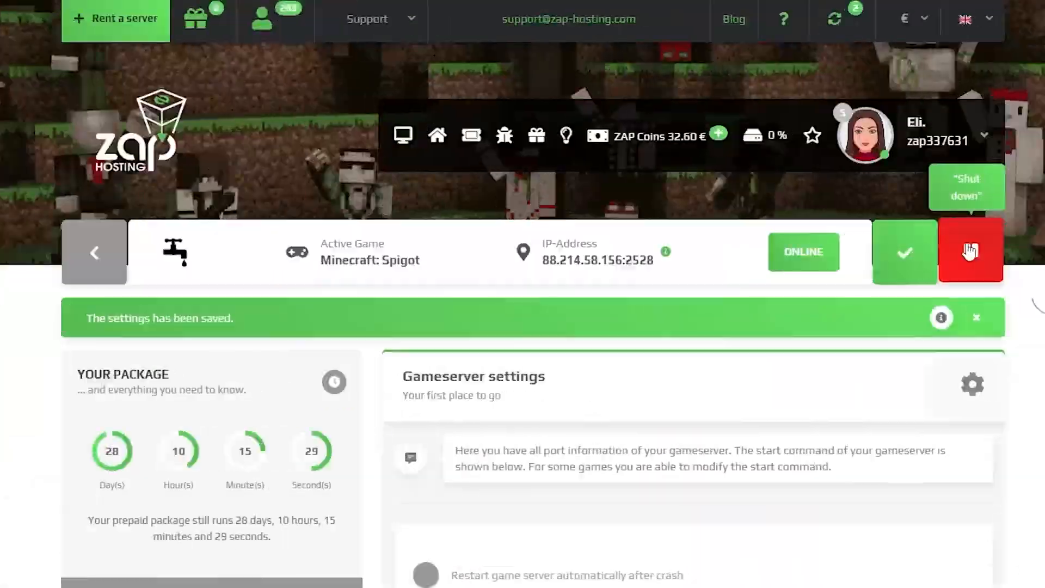
pyautogui.click(971, 253)
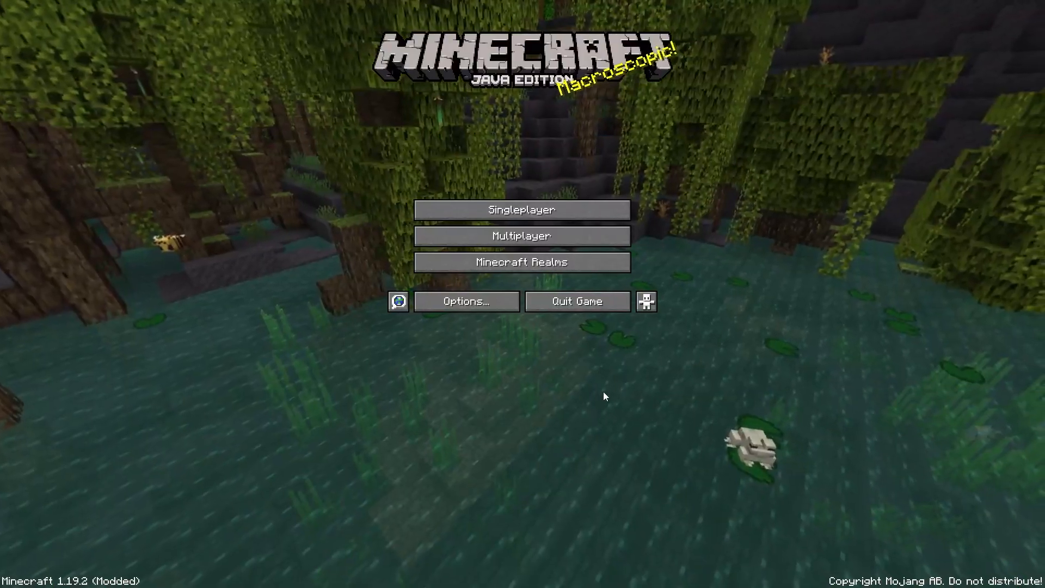
# - Show the multiplayer server list with the new pink, green and blue MOTD
pyautogui.click(522, 235)
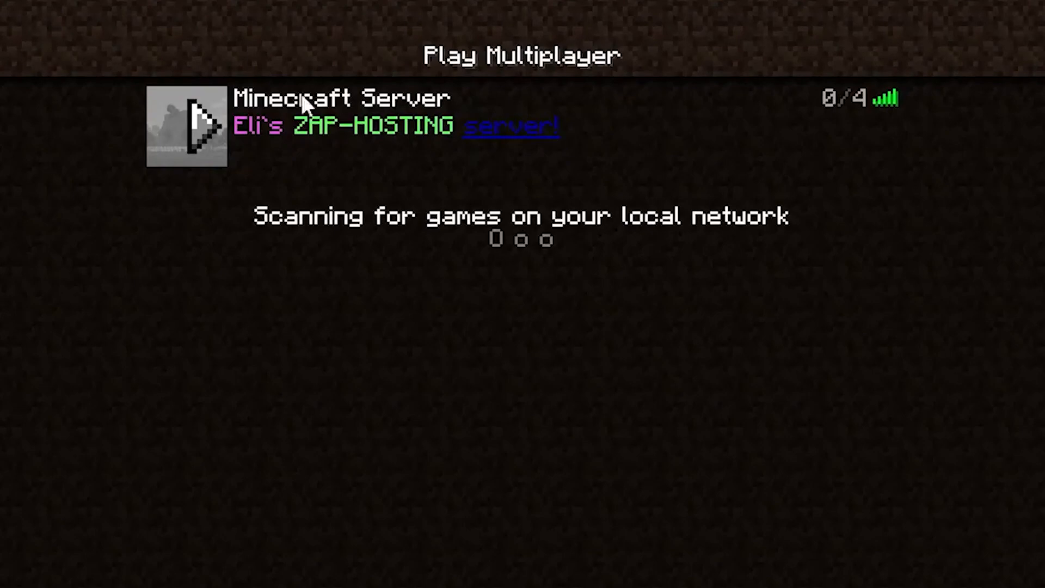
pyautogui.moveTo(640, 126)
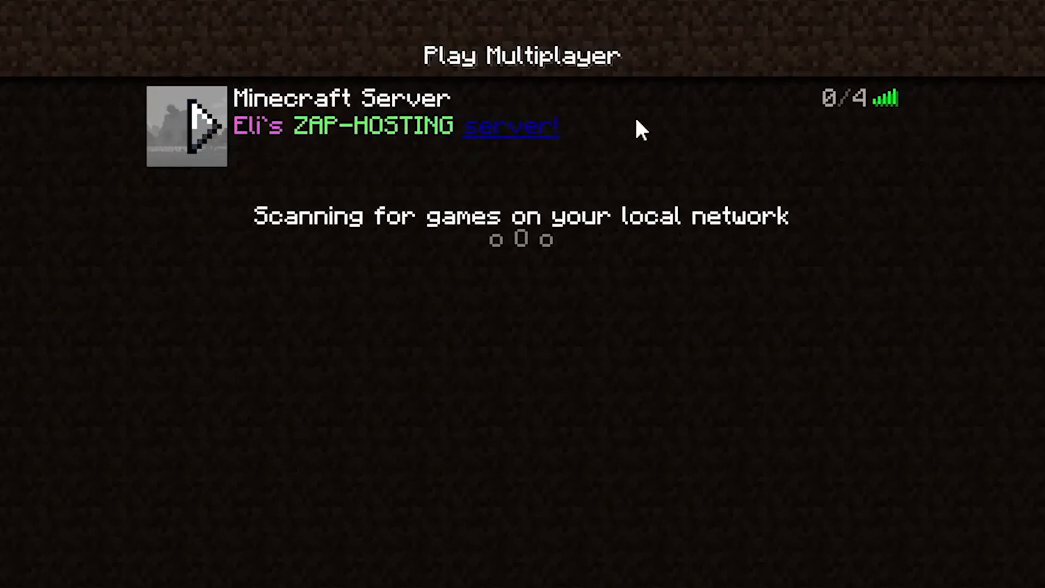